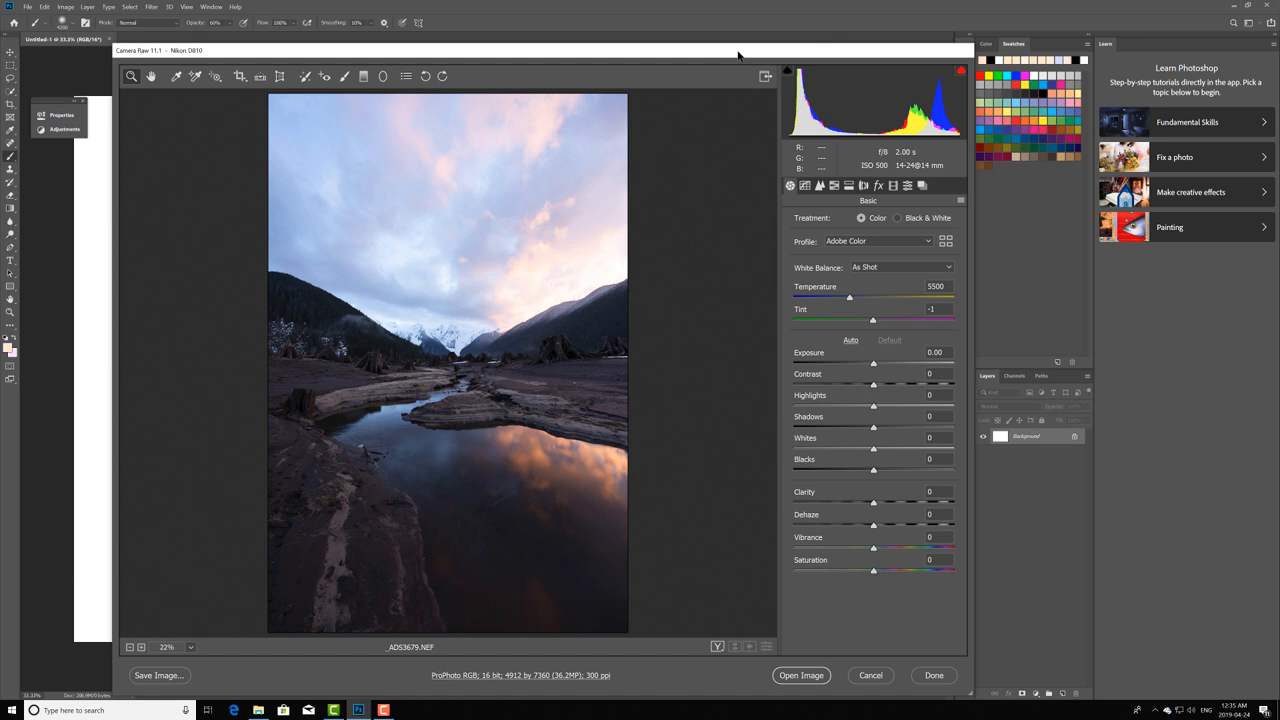
pyautogui.moveTo(732, 316)
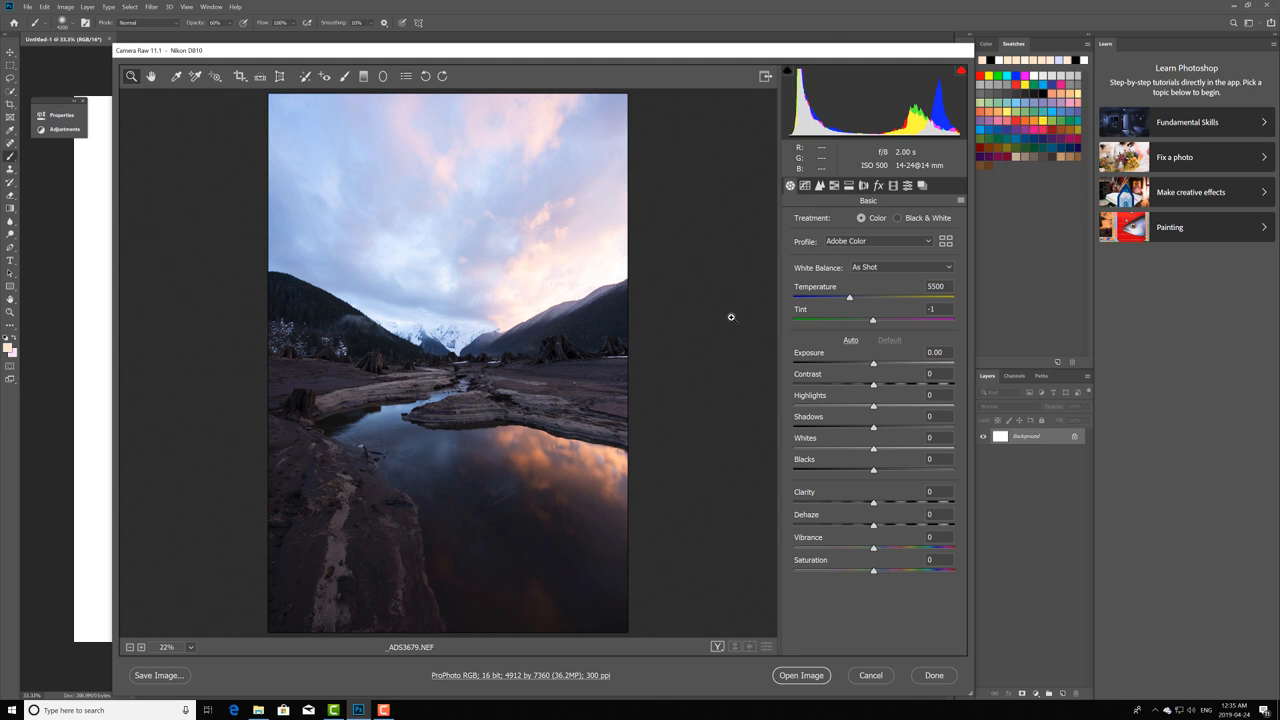
pyautogui.moveTo(924, 328)
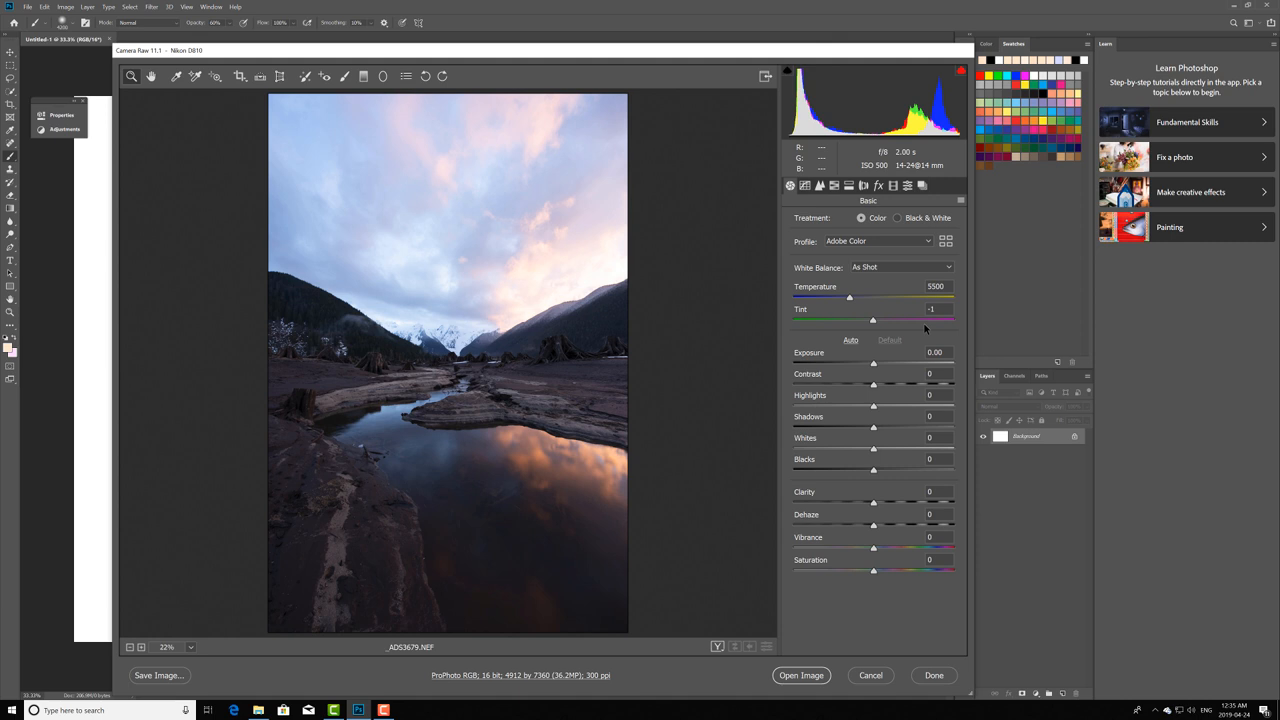
pyautogui.moveTo(616, 272)
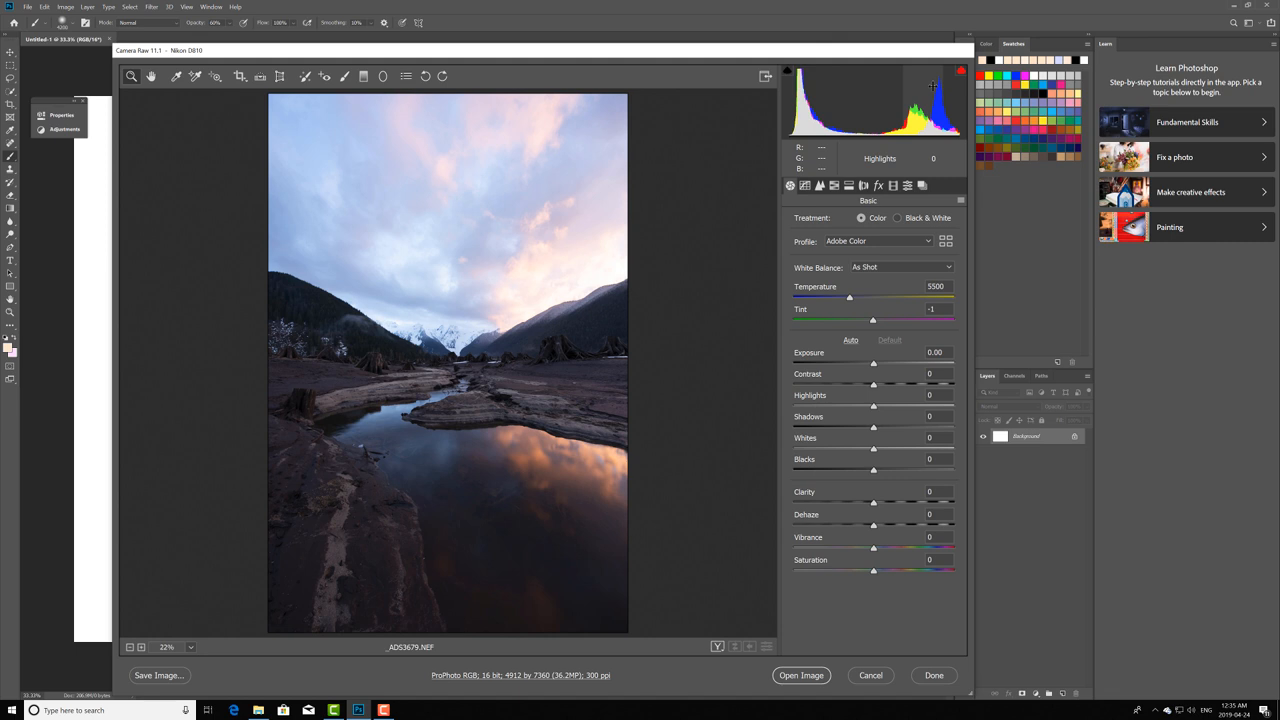
# Raise Red Primary Saturation to +30 and Green to +10 in Calibration, then back to Basic
pyautogui.click(922, 184)
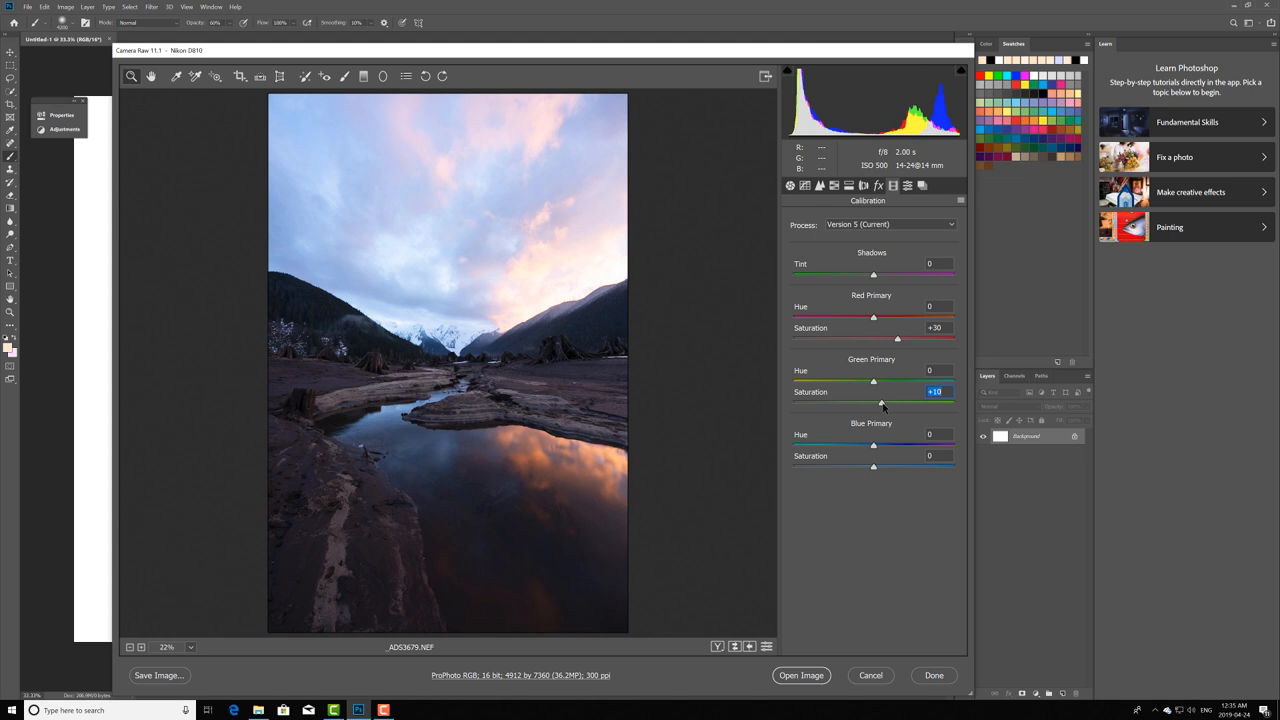
pyautogui.click(790, 184)
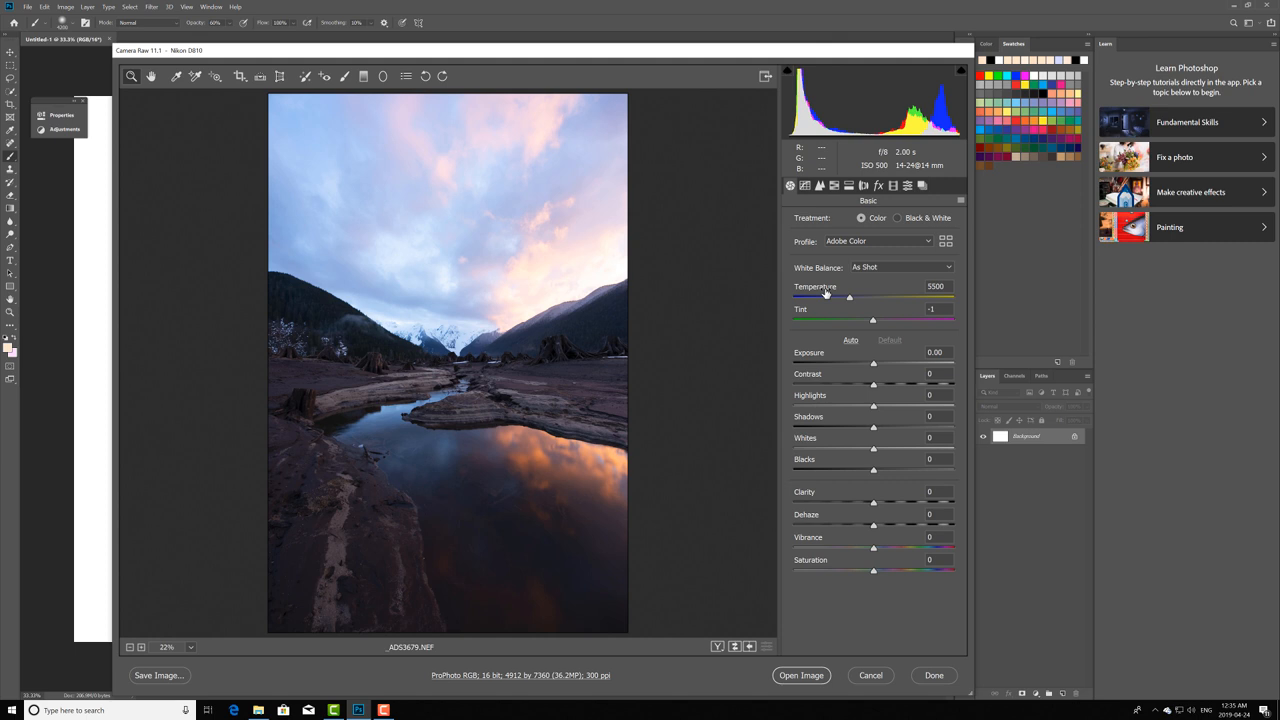
# Set Temperature to 7200 and Tint to about +5 for a warmer white balance
pyautogui.moveTo(848, 296); pyautogui.dragTo(872, 296)
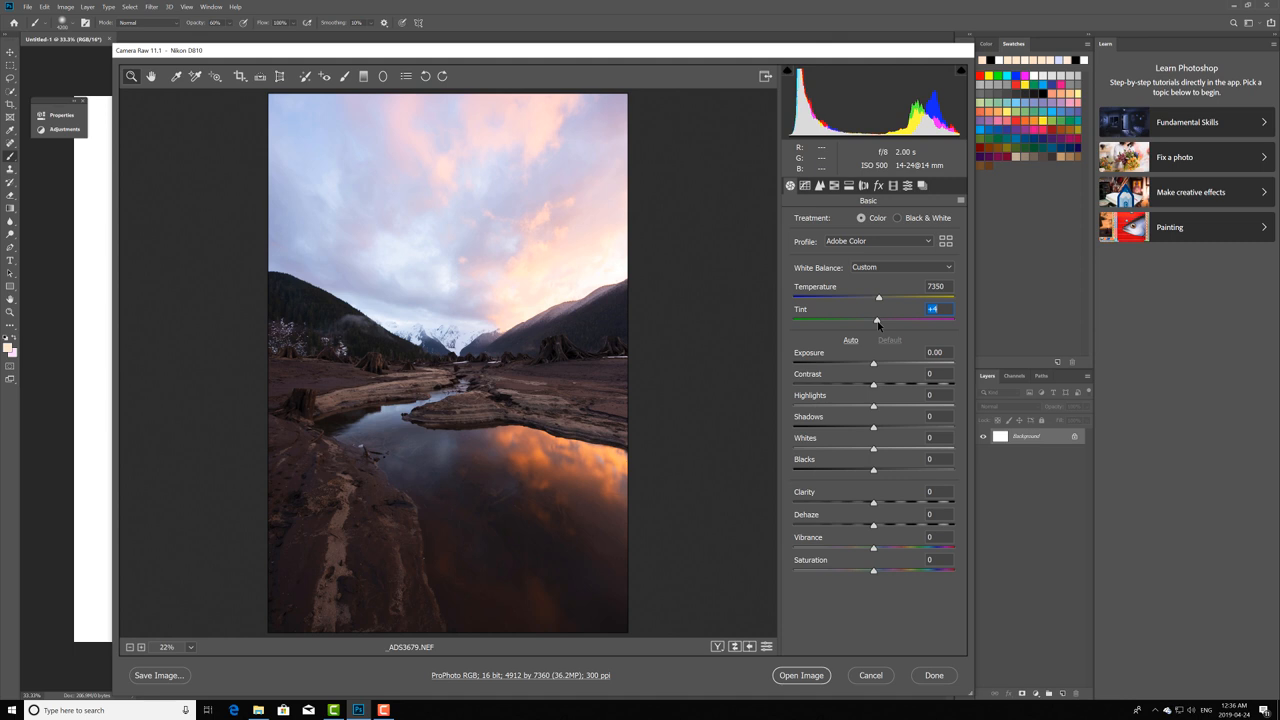
pyautogui.moveTo(876, 320); pyautogui.dragTo(878, 320)
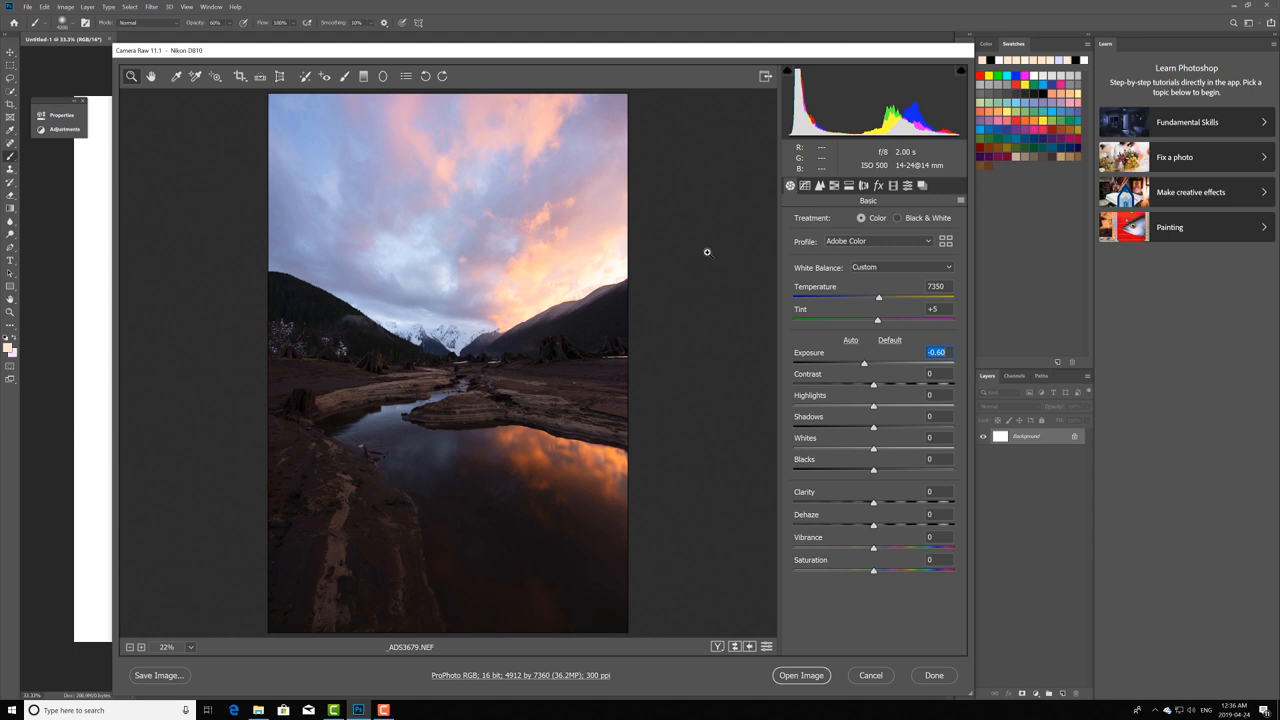
pyautogui.moveTo(692, 296)
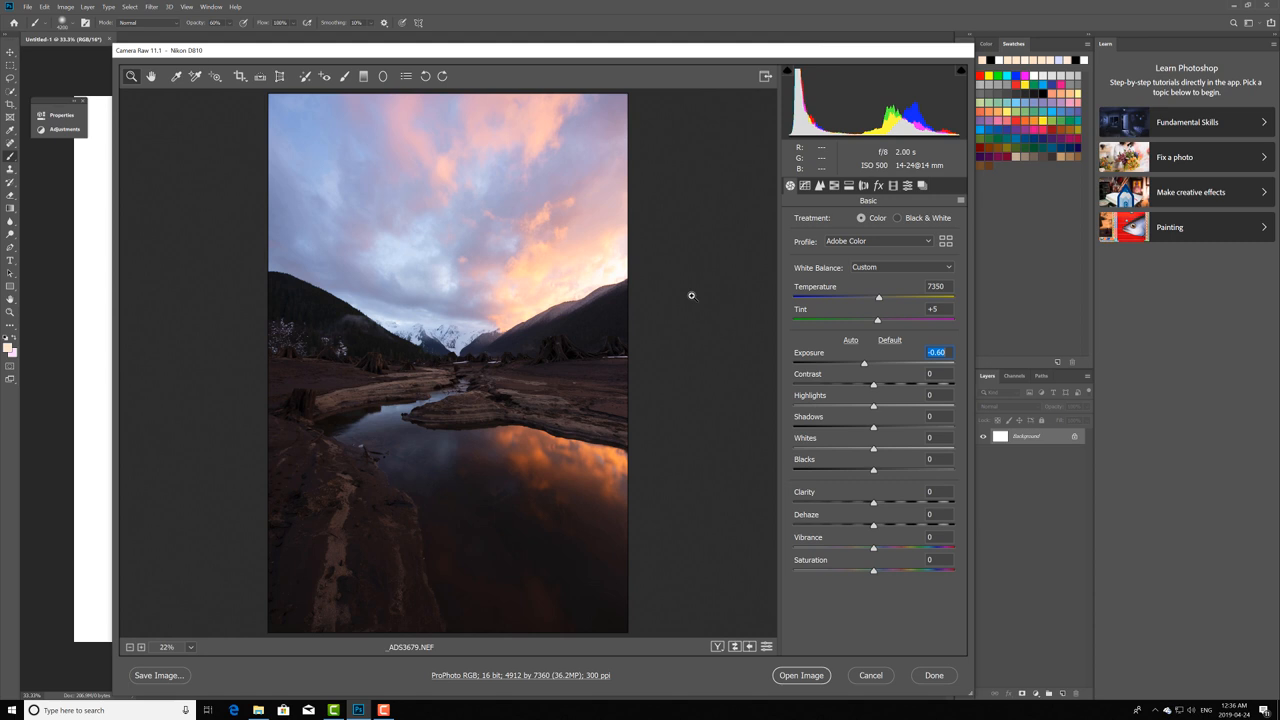
pyautogui.click(888, 340)
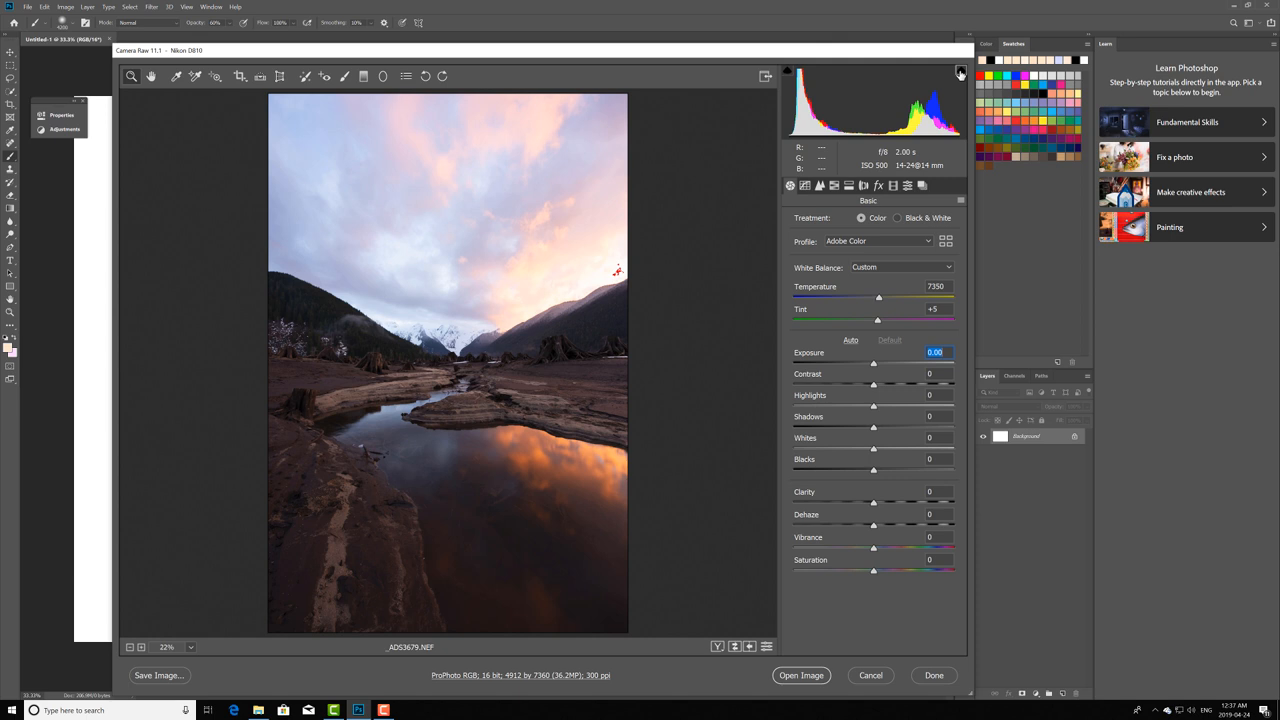
pyautogui.click(960, 72)
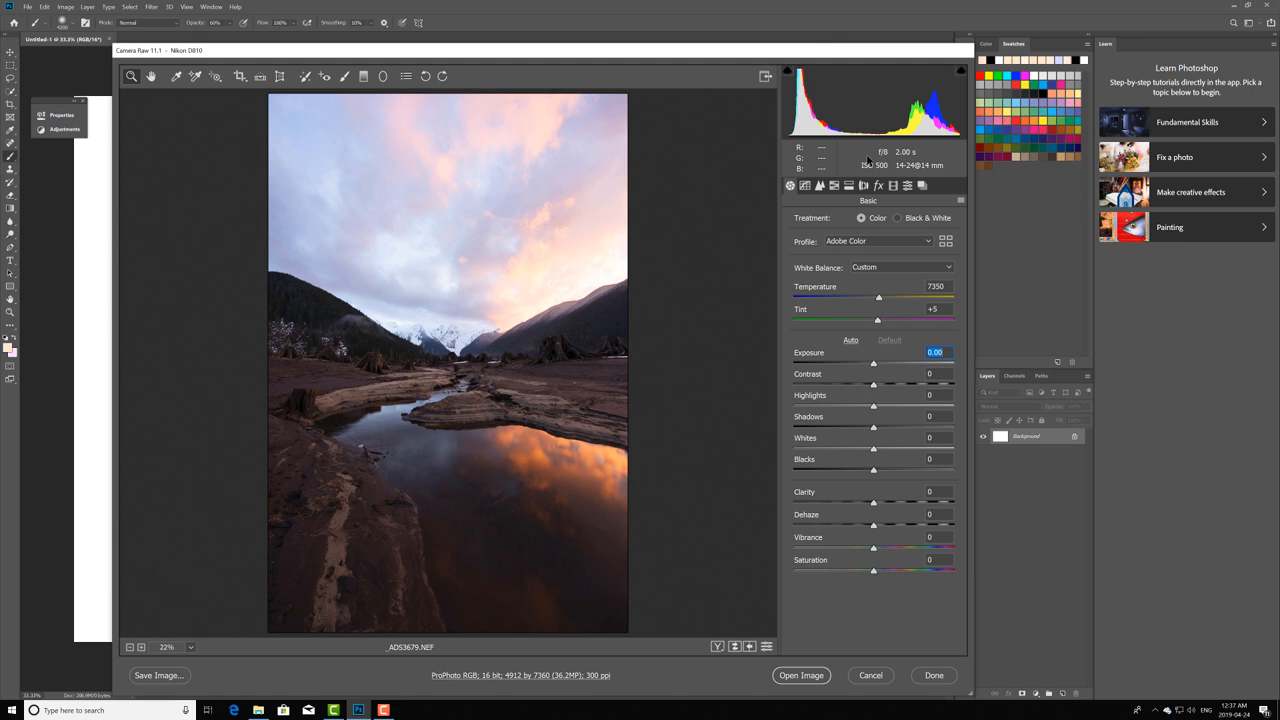
pyautogui.moveTo(880, 370)
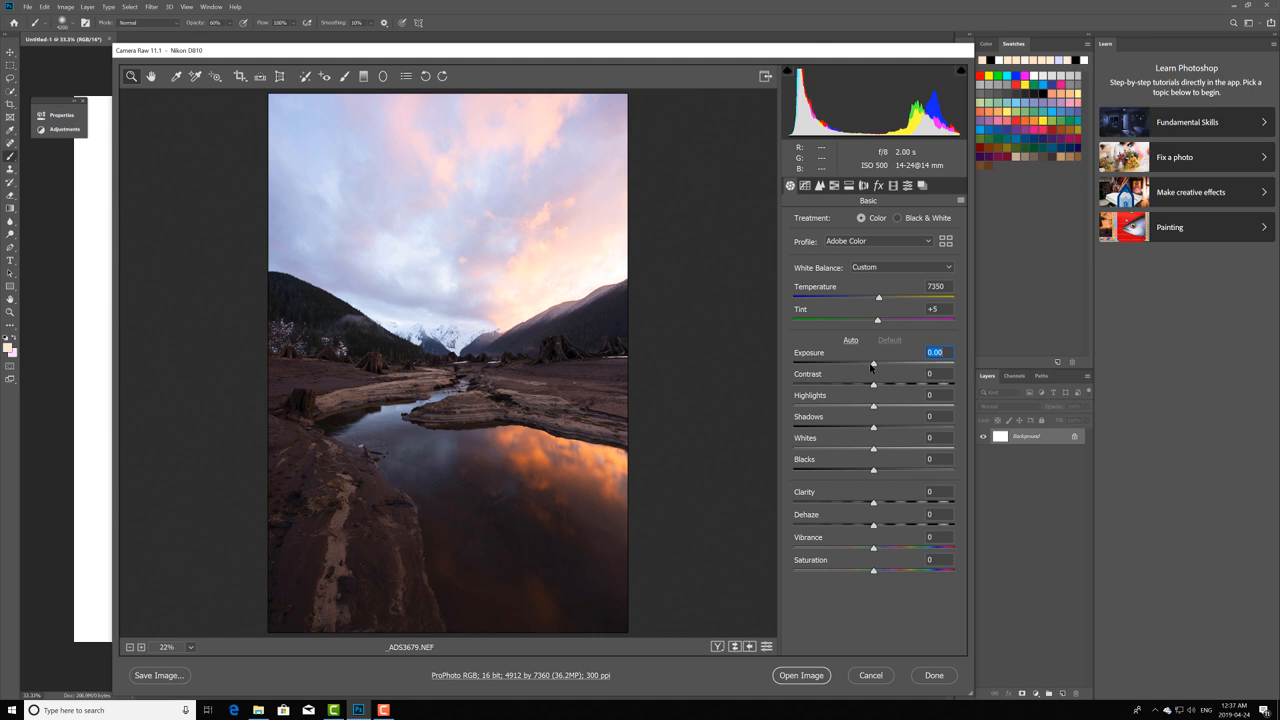
# Darken Exposure to -0.40 with the other tone tweaks, moving on to Lens Corrections
pyautogui.moveTo(876, 364); pyautogui.dragTo(864, 364)
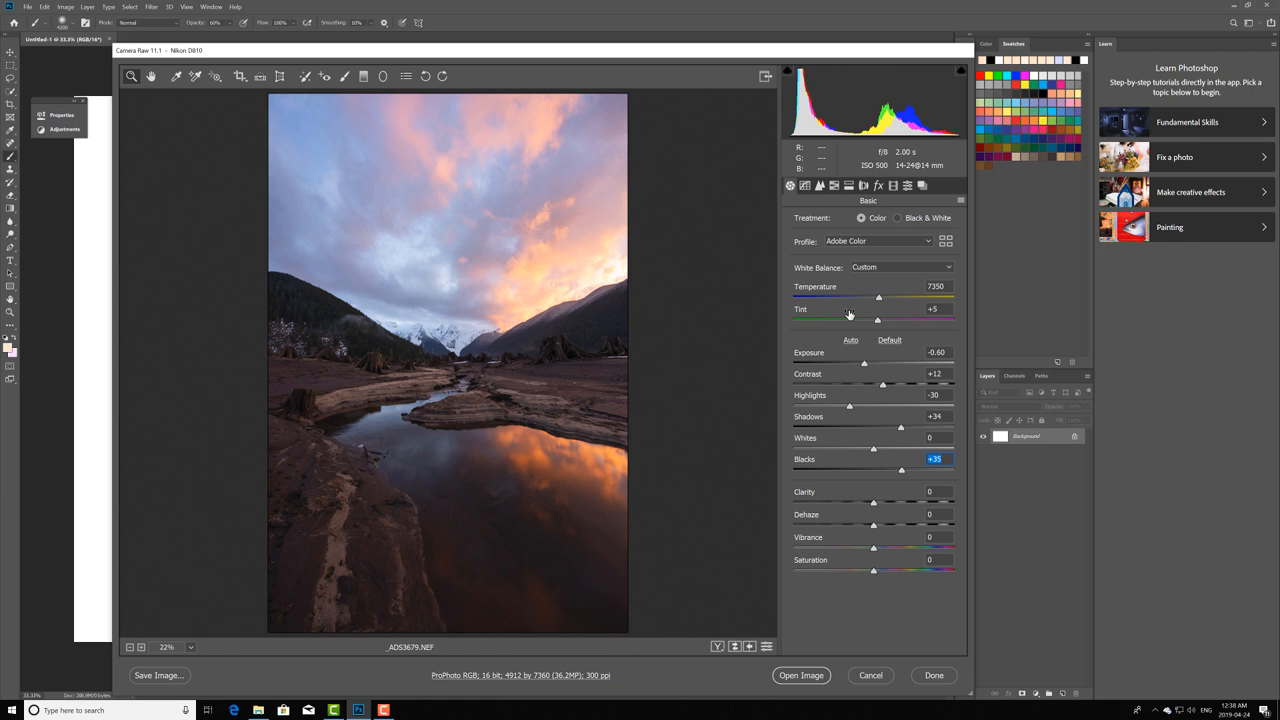
pyautogui.moveTo(720, 344)
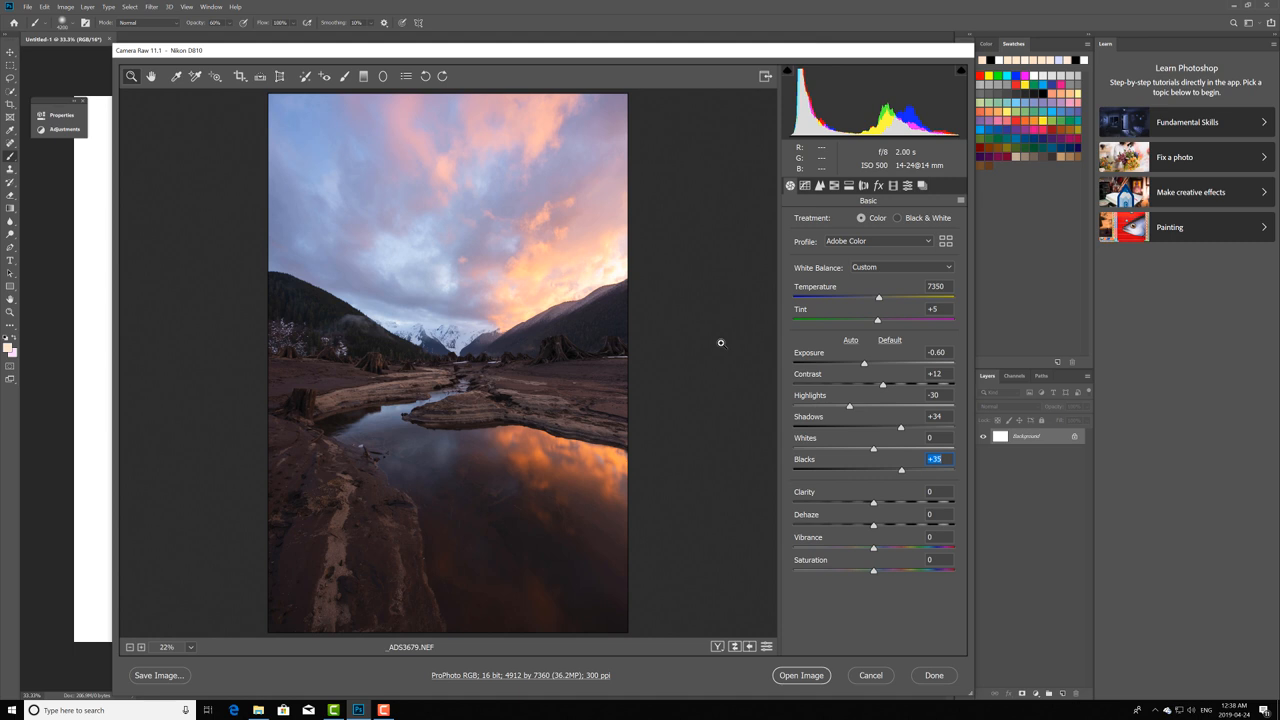
pyautogui.moveTo(842, 370)
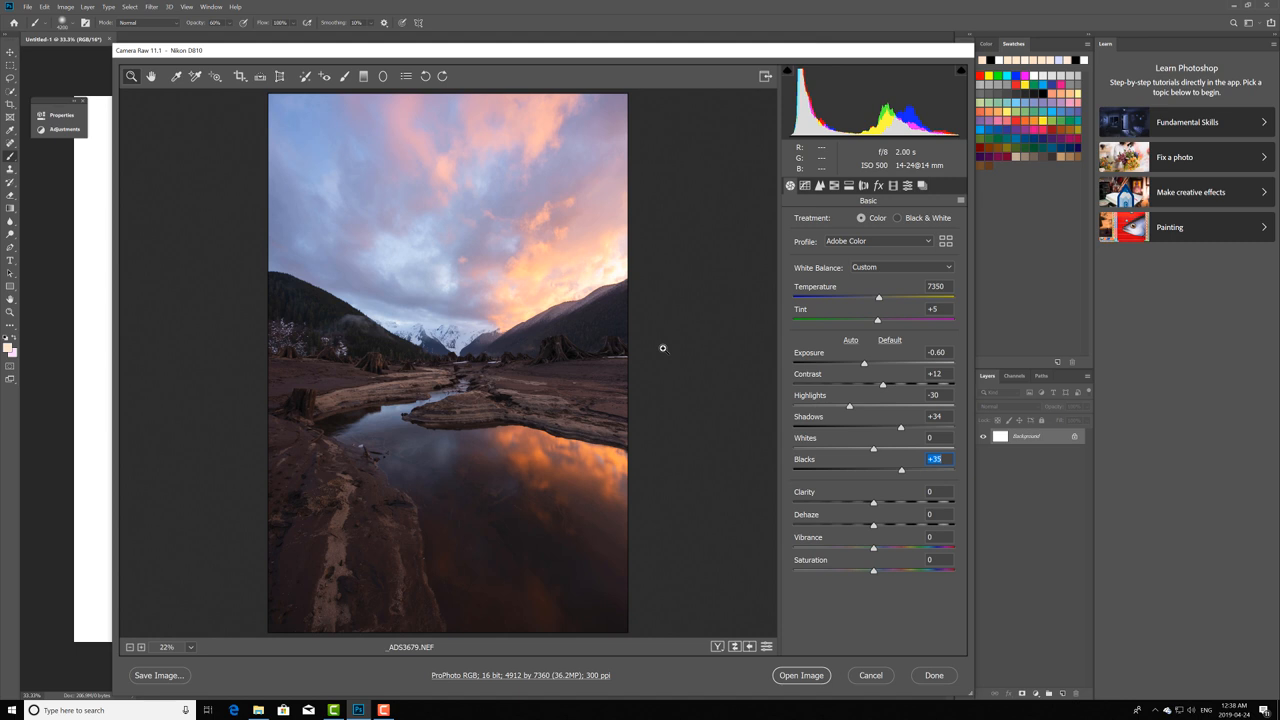
pyautogui.moveTo(896, 432)
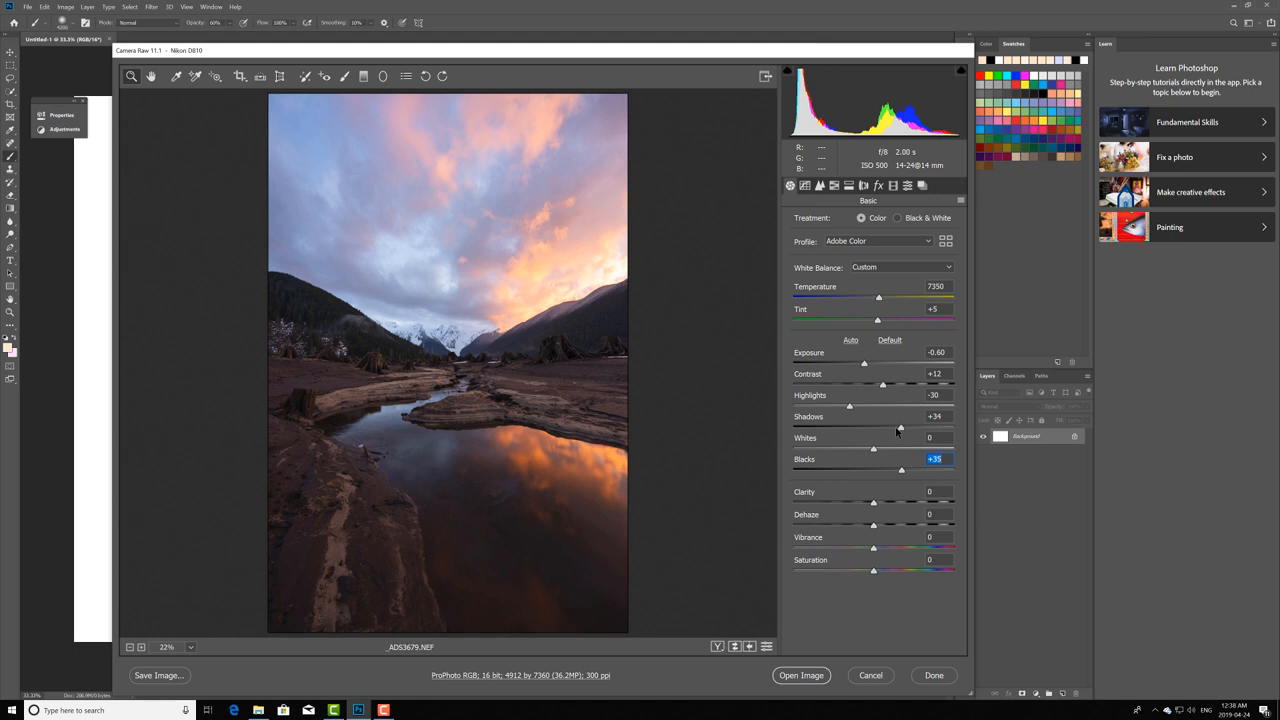
pyautogui.moveTo(904, 442)
pyautogui.write('+12')
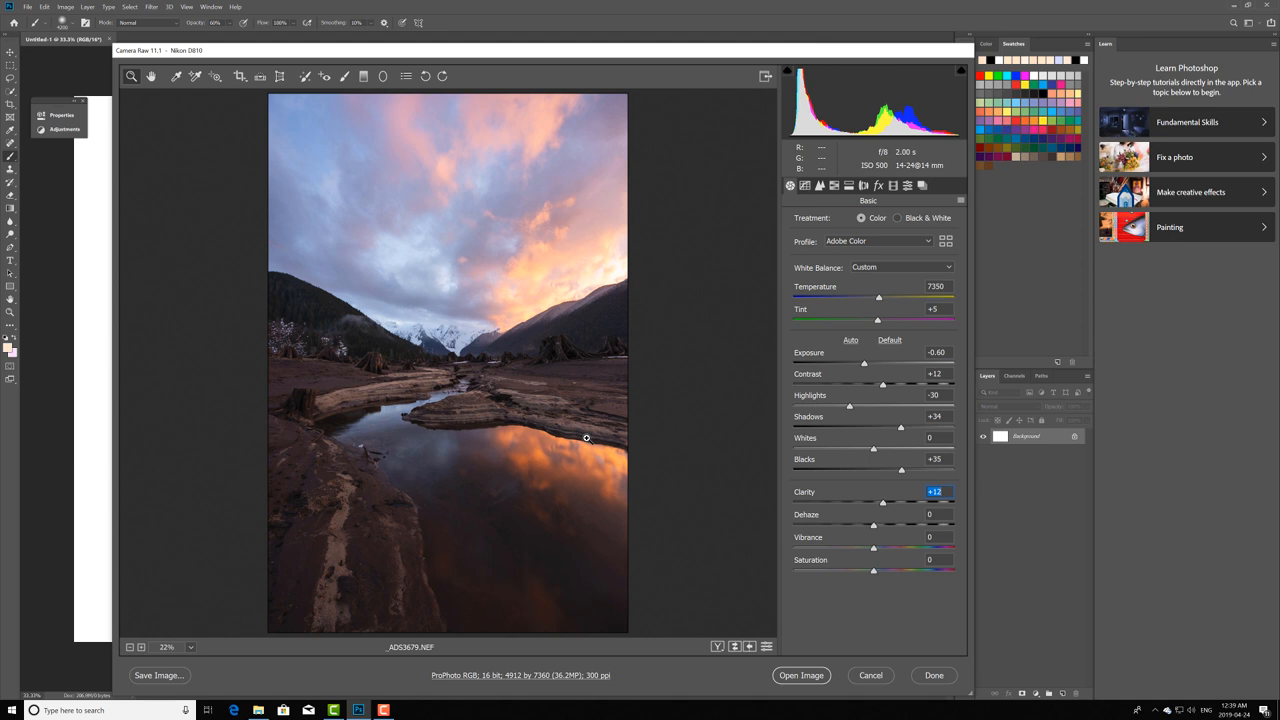
pyautogui.click(864, 186)
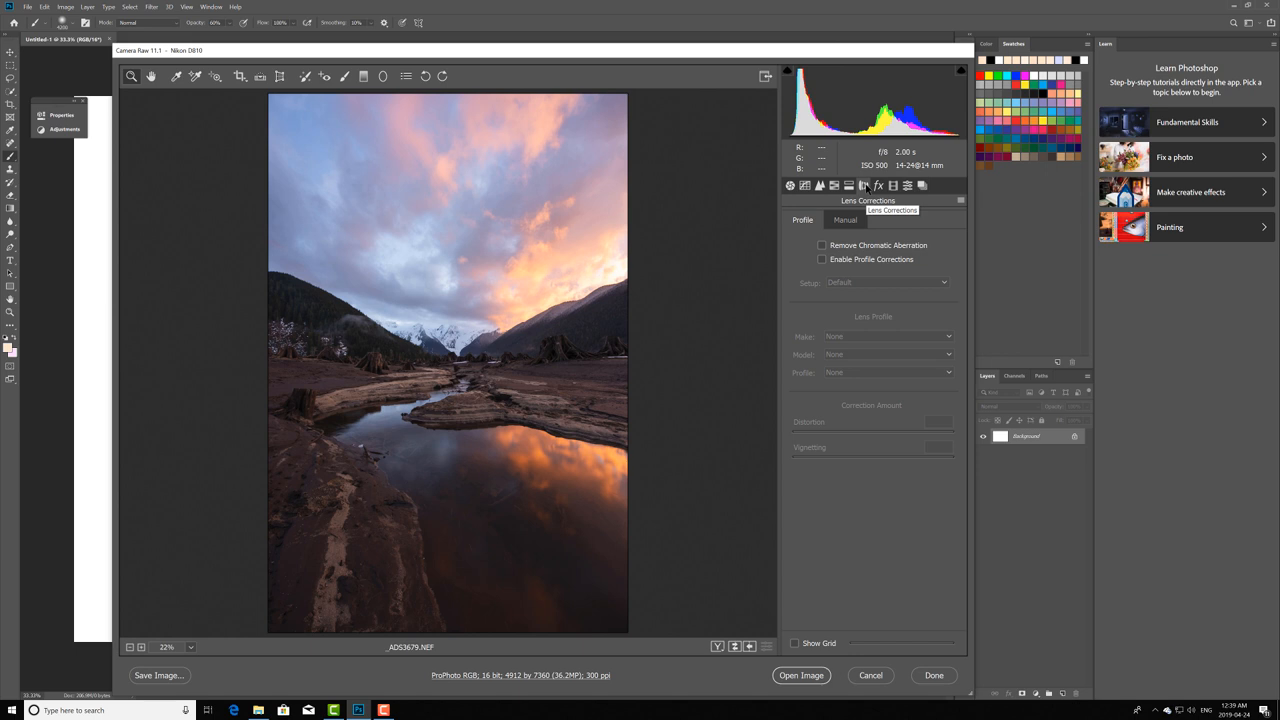
# Enable Remove Chromatic Aberration and the Nikon lens profile corrections
pyautogui.click(822, 244)
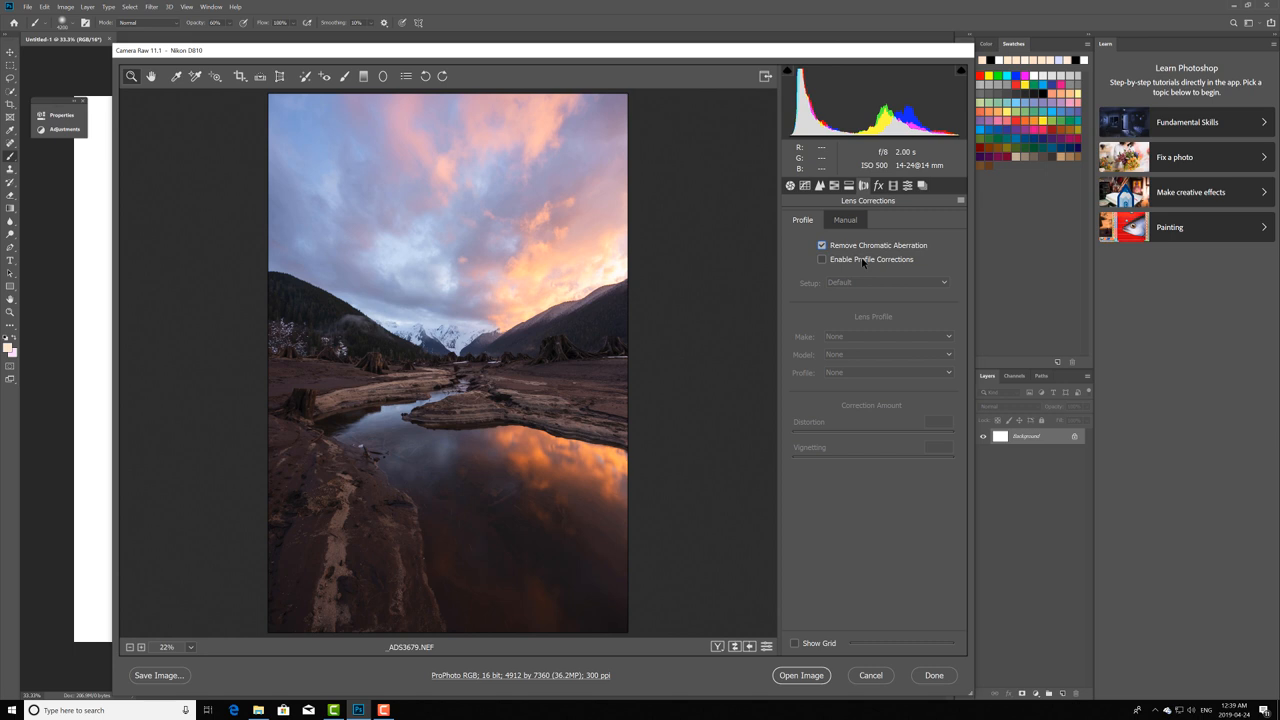
pyautogui.click(822, 260)
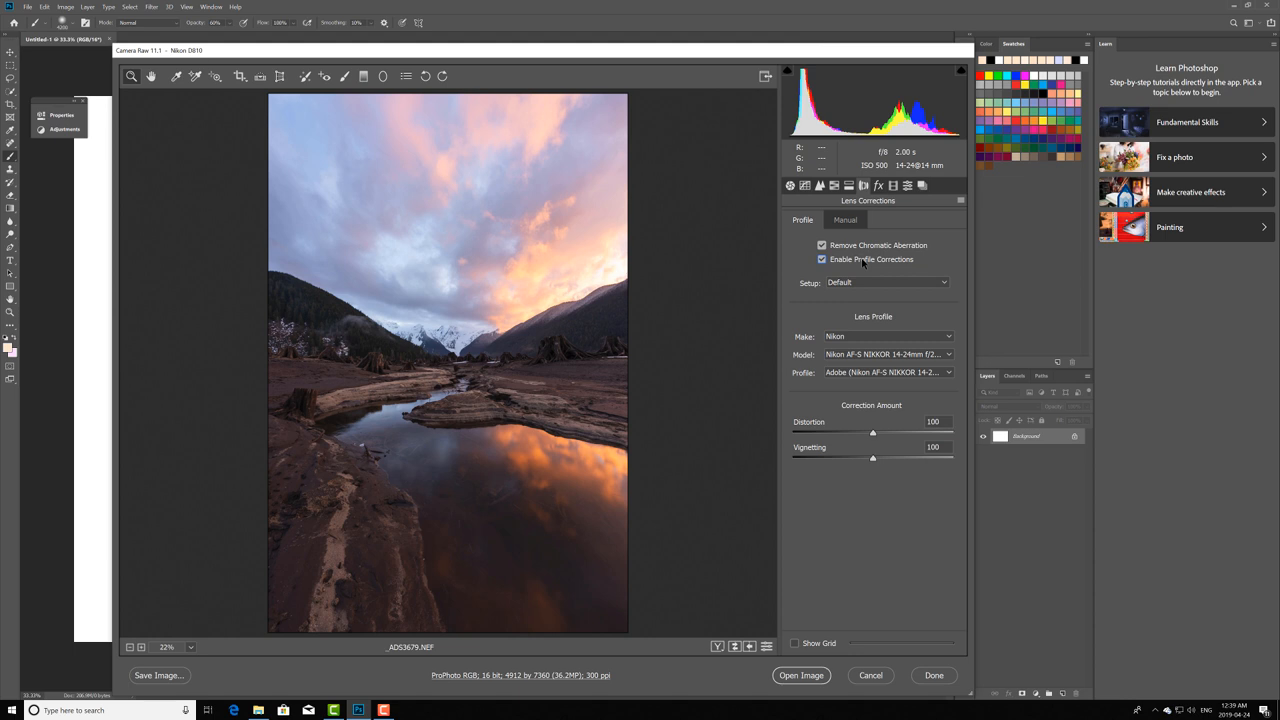
pyautogui.click(822, 260)
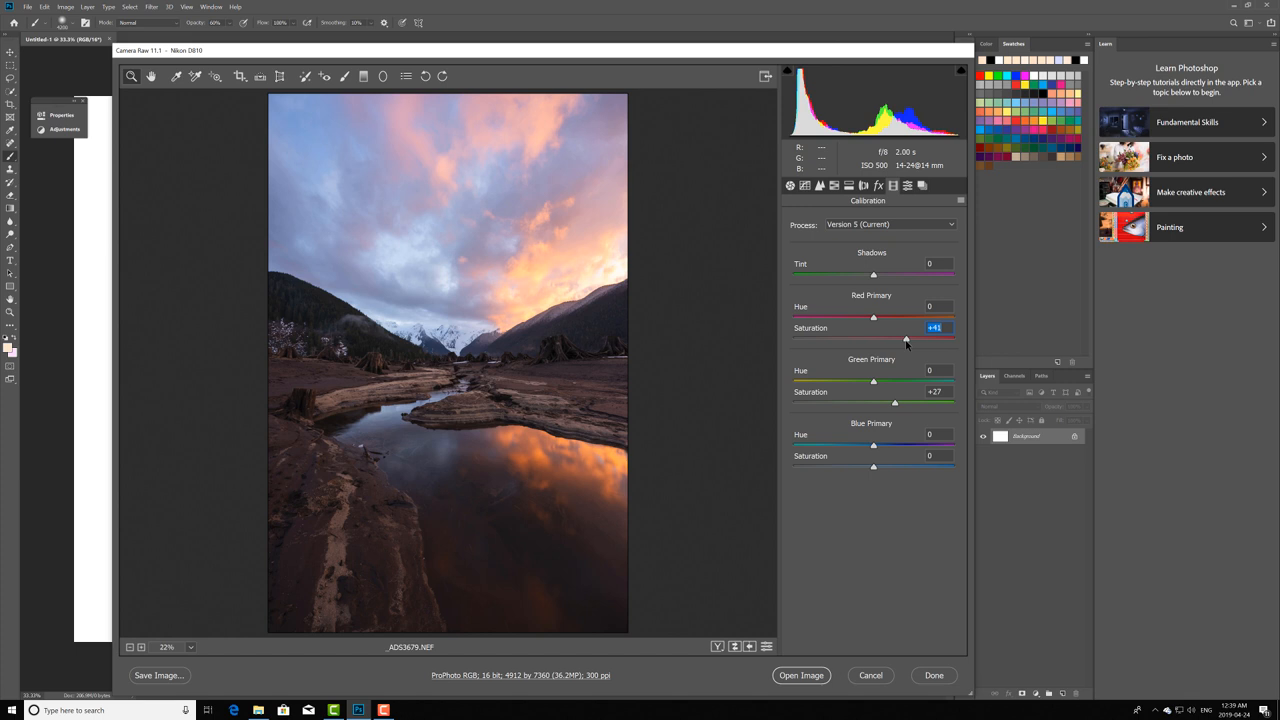
# Raise Green Primary Saturation to about +33 alongside Red at about +41
pyautogui.moveTo(872, 402); pyautogui.dragTo(900, 402)
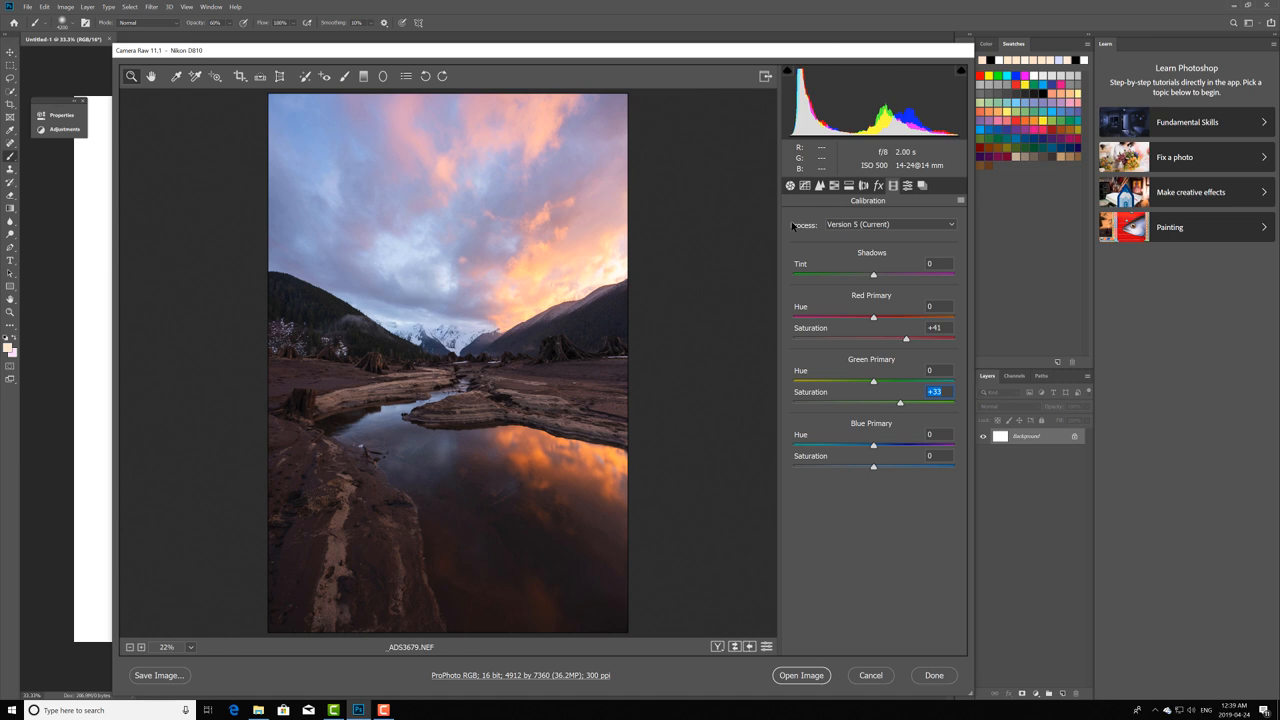
pyautogui.click(790, 184)
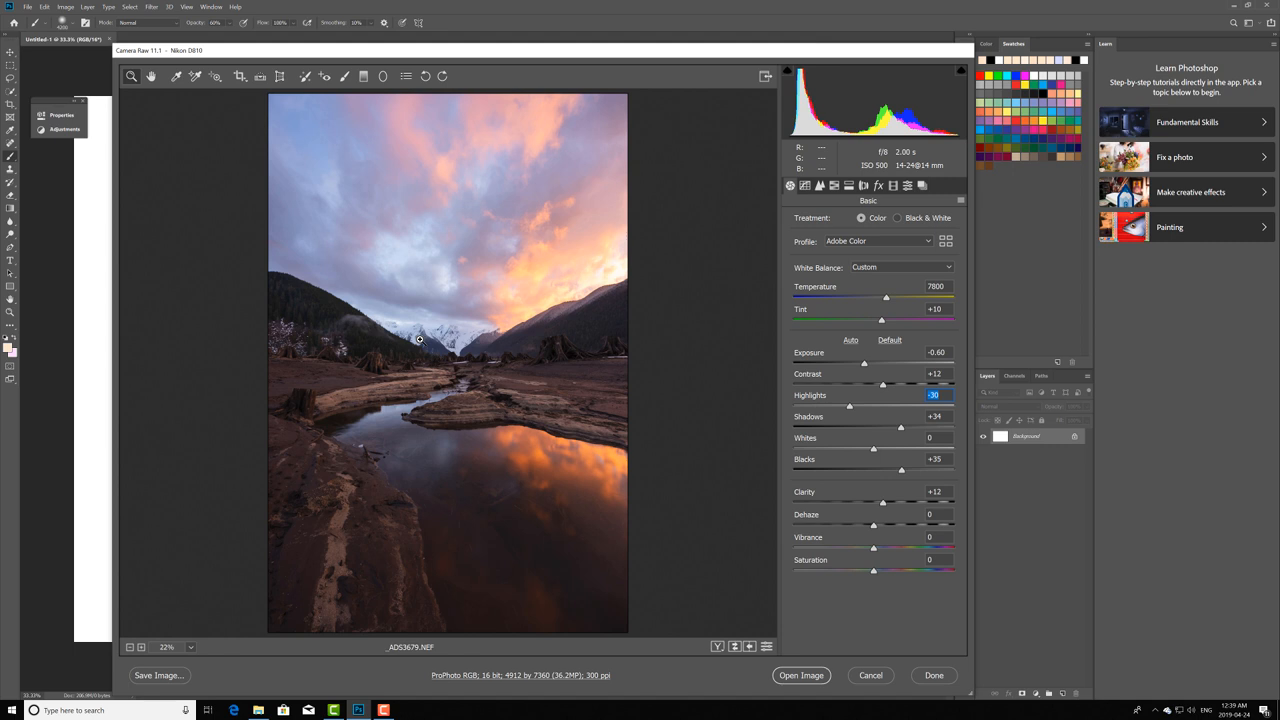
pyautogui.moveTo(640, 226)
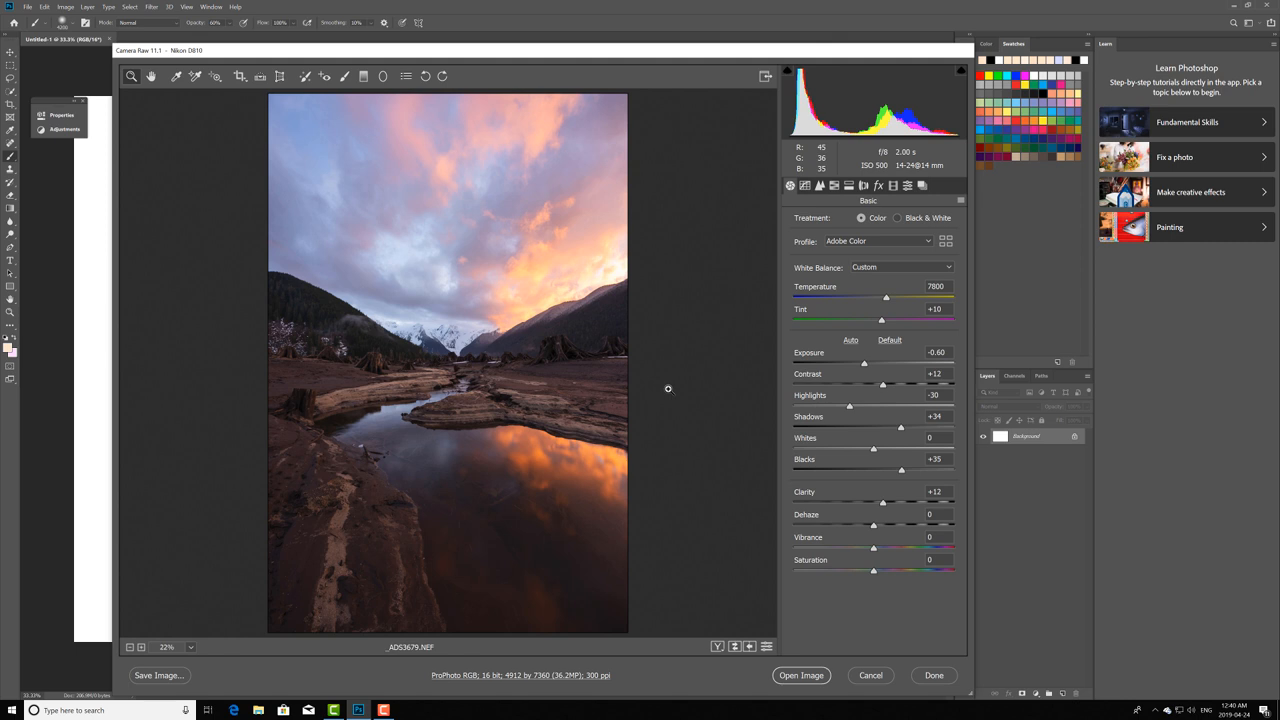
# Move from the reviewed Basic settings to the Detail sharpening panel
pyautogui.click(820, 184)
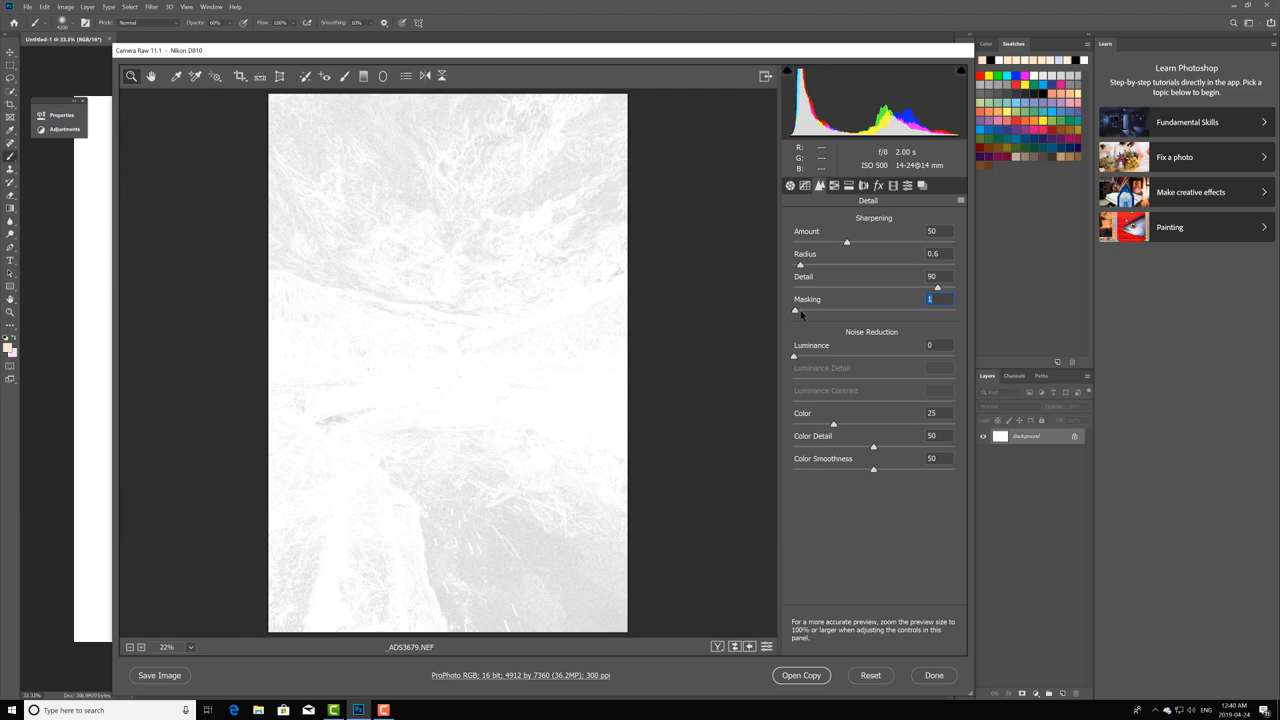
# Alt-drag Sharpening Masking upward so only detailed edges get sharpened
pyautogui.moveTo(796, 310); pyautogui.dragTo(832, 310)
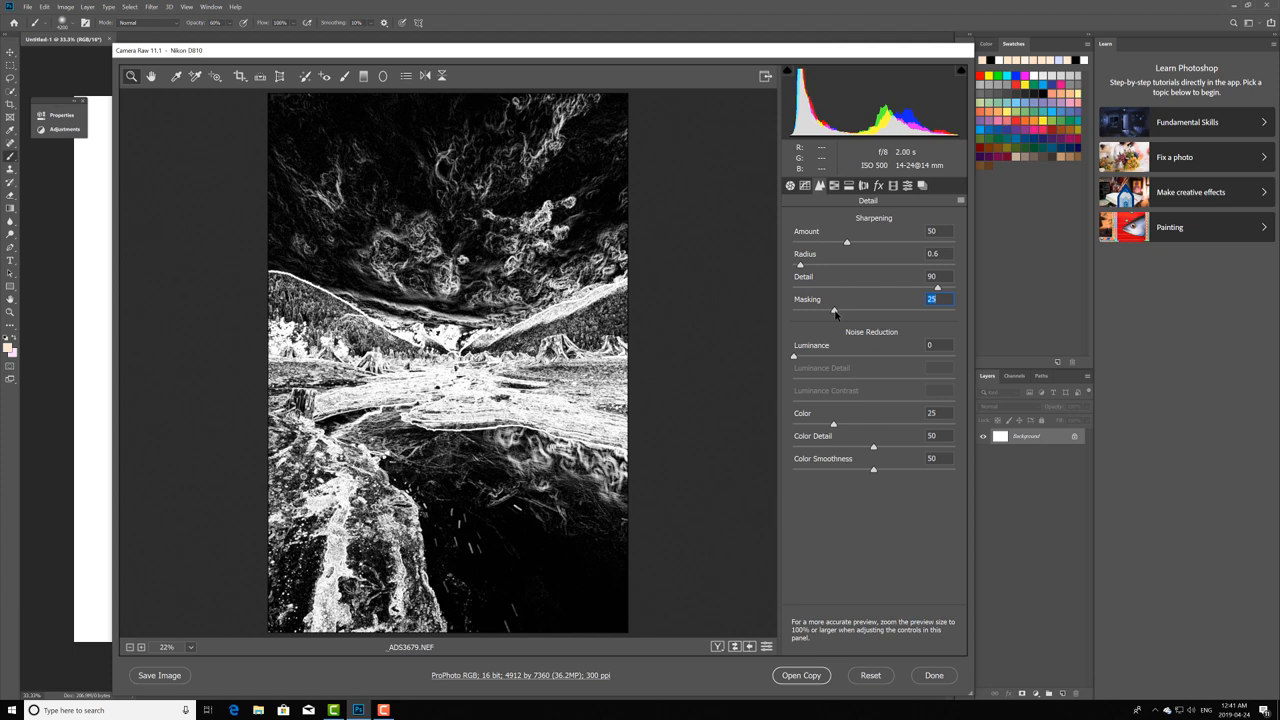
pyautogui.moveTo(834, 312); pyautogui.dragTo(840, 312)
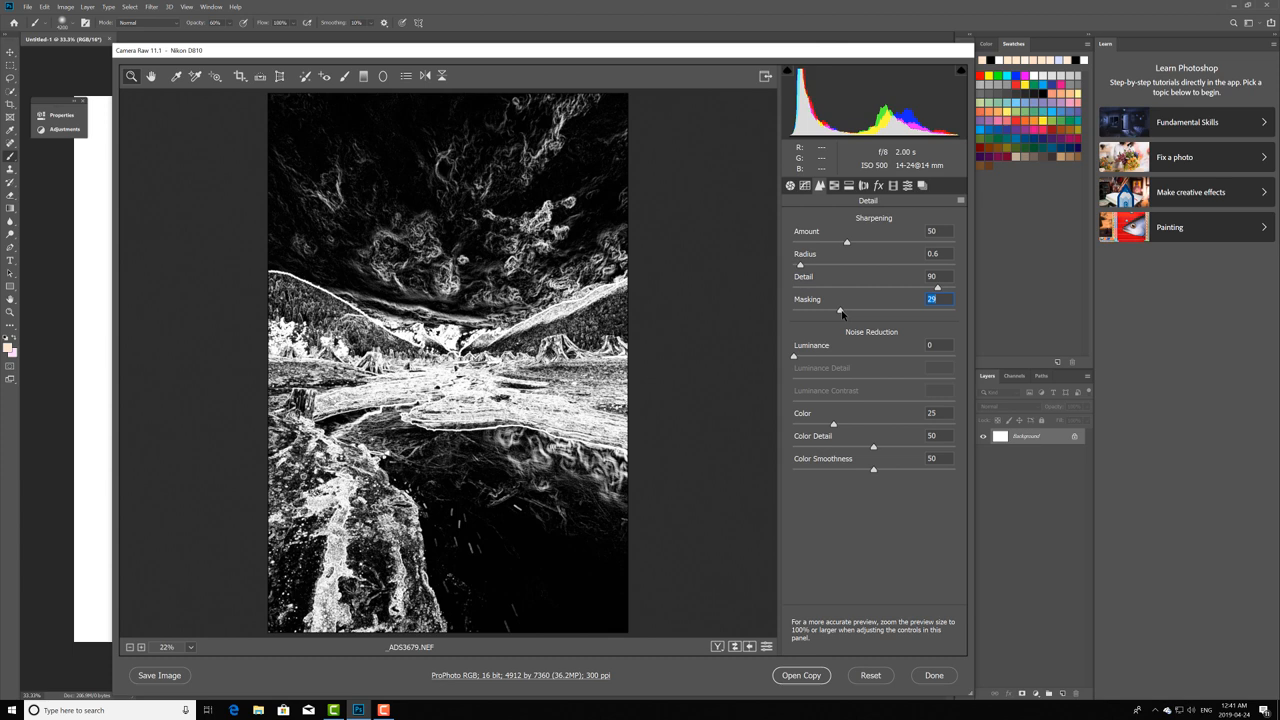
pyautogui.moveTo(840, 312); pyautogui.dragTo(856, 312)
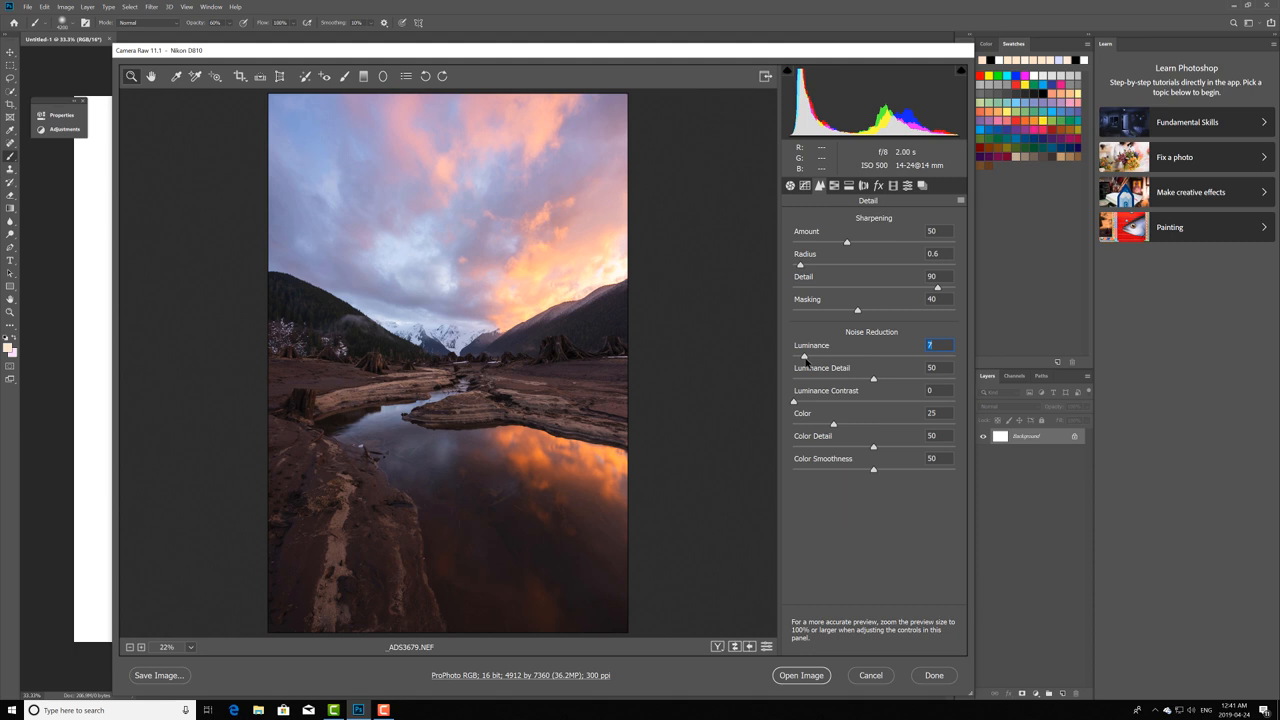
# After light Luminance noise reduction, bring up the HSL color adjustments
pyautogui.click(834, 186)
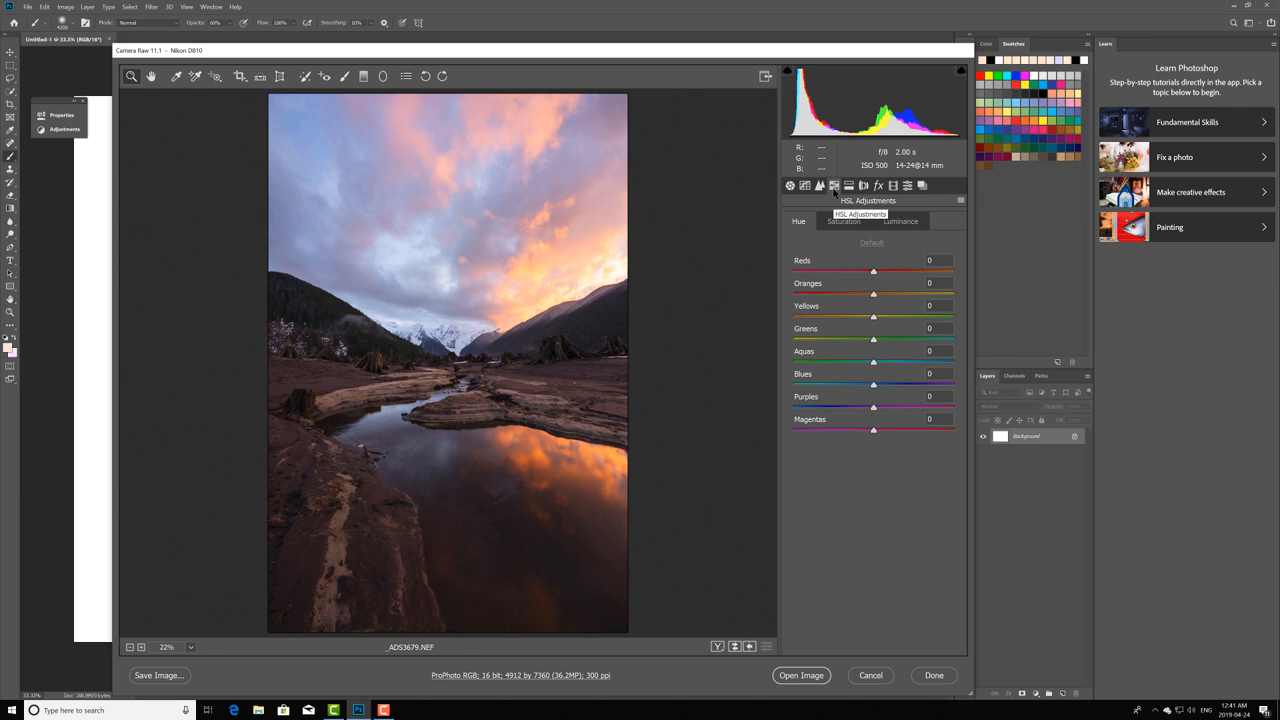
pyautogui.moveTo(856, 250)
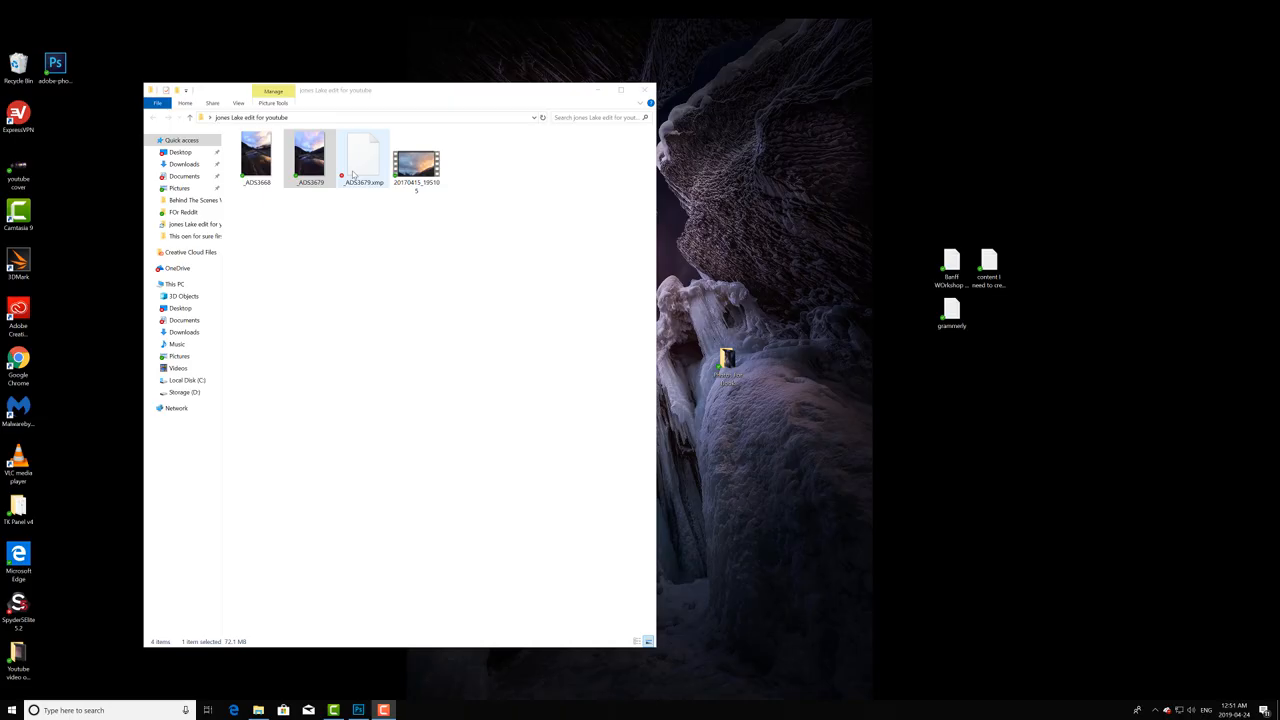
# Open the first NEF raw photo from the project folder into Camera Raw
pyautogui.click(256, 158)
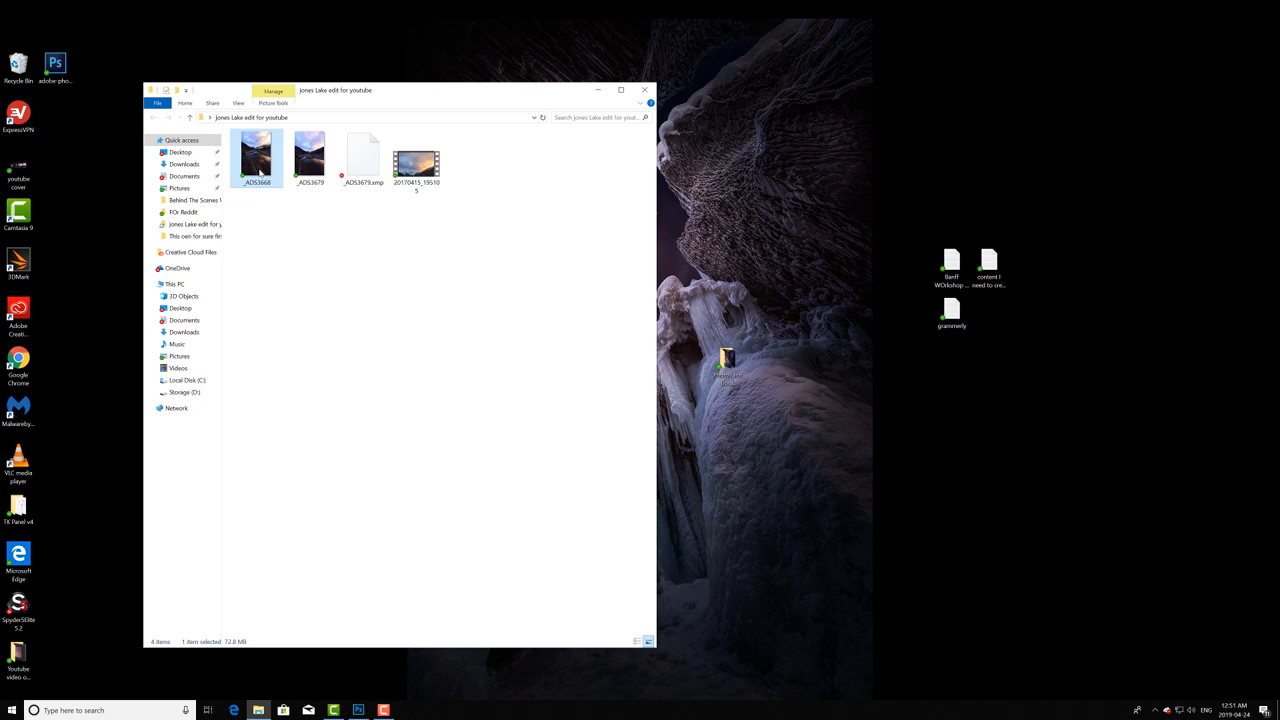
pyautogui.doubleClick(256, 156)
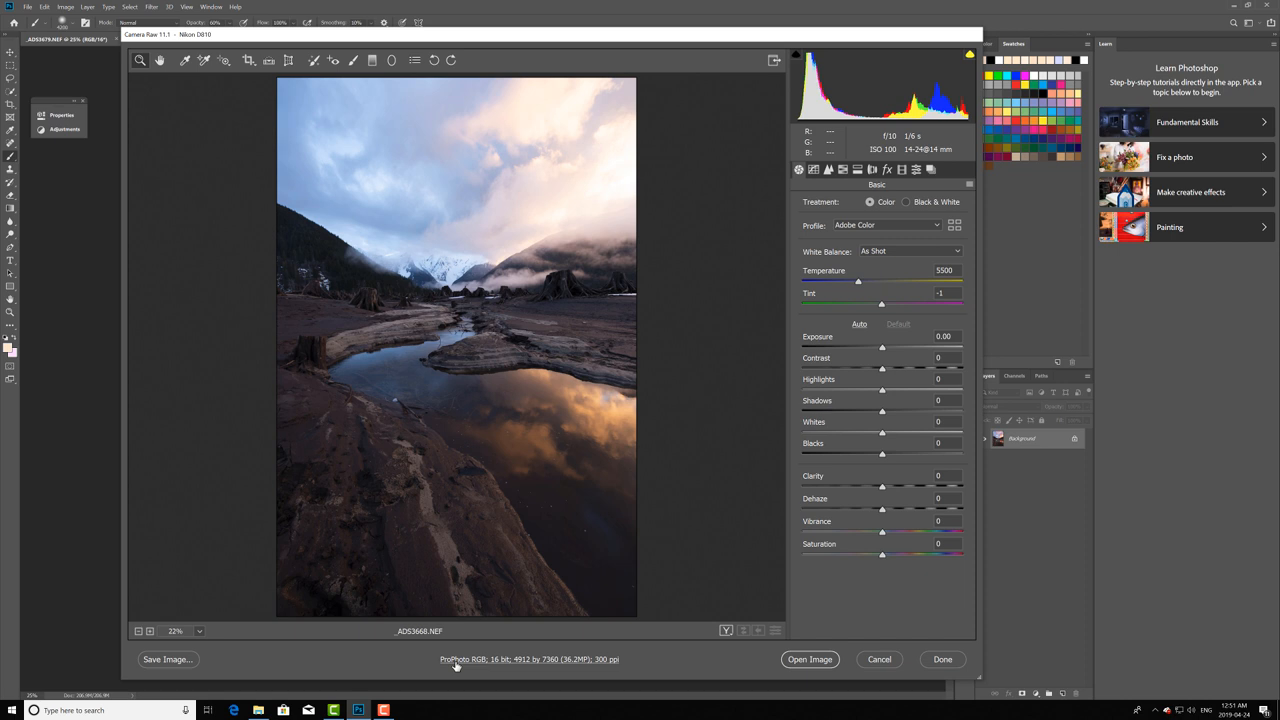
# Confirm the workflow as ProPhoto RGB, 16 Bits/Channel, 300 ppi
pyautogui.click(528, 660)
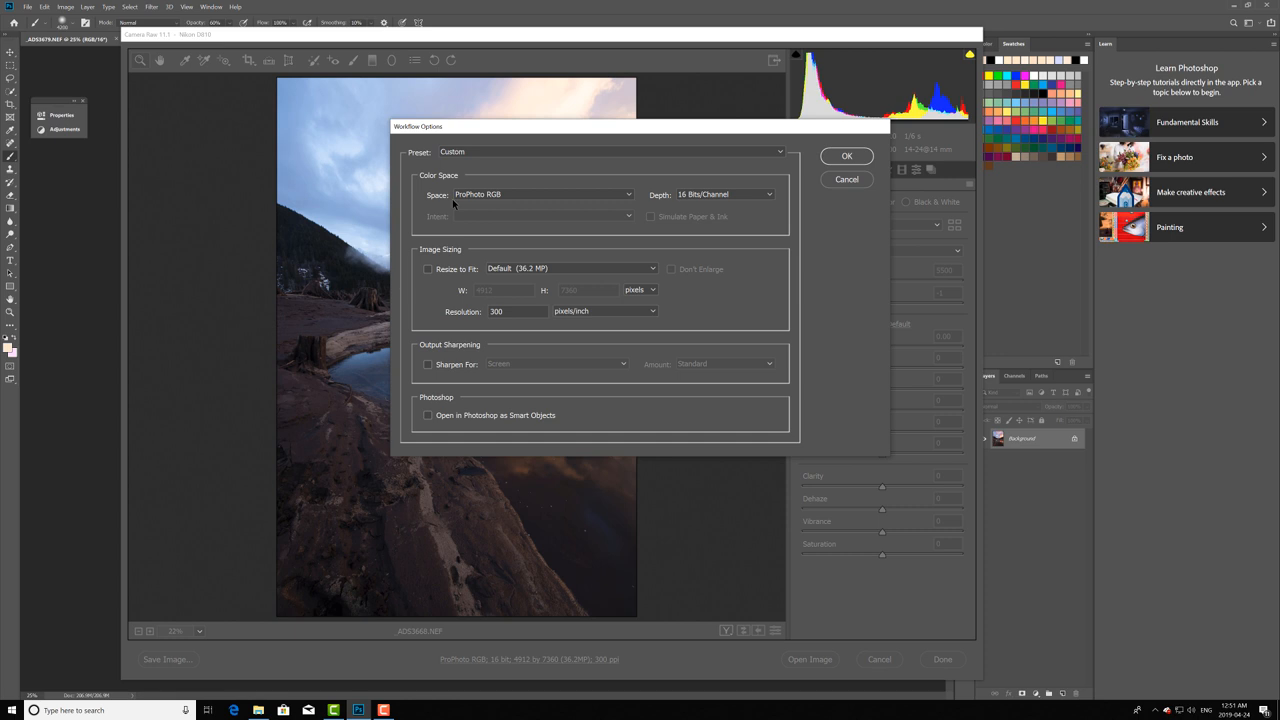
pyautogui.moveTo(772, 204)
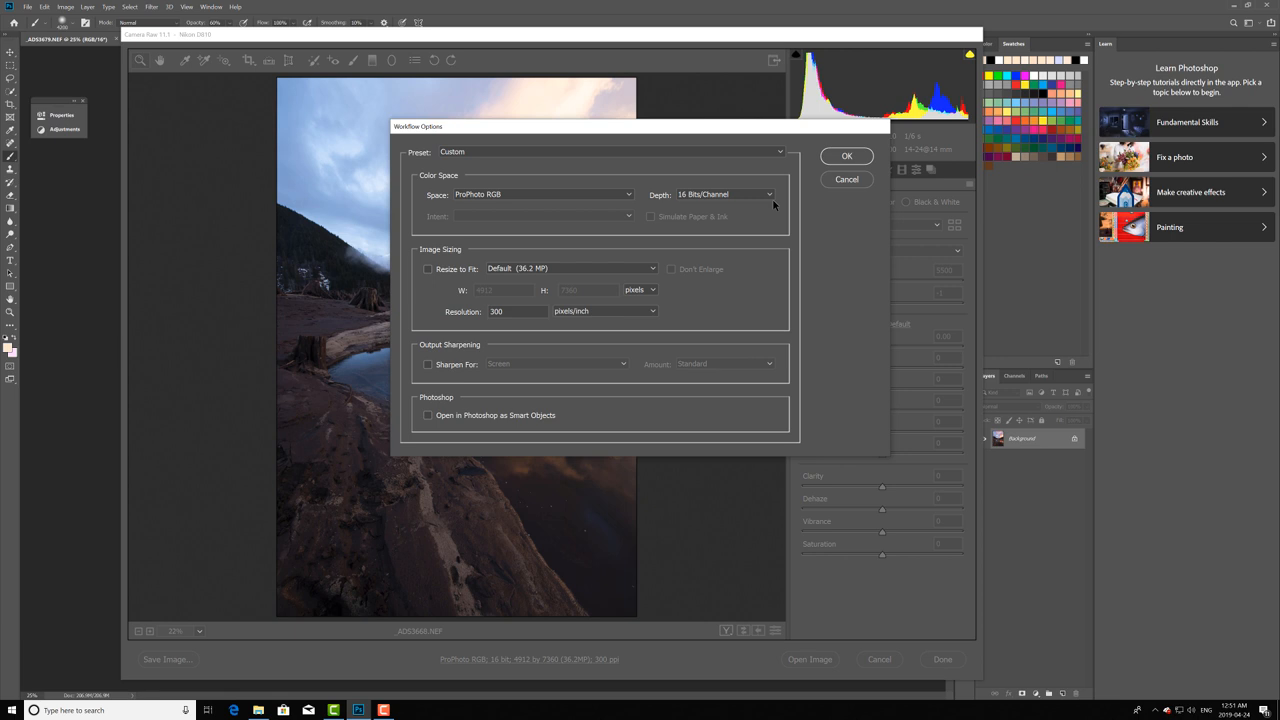
pyautogui.moveTo(570, 210)
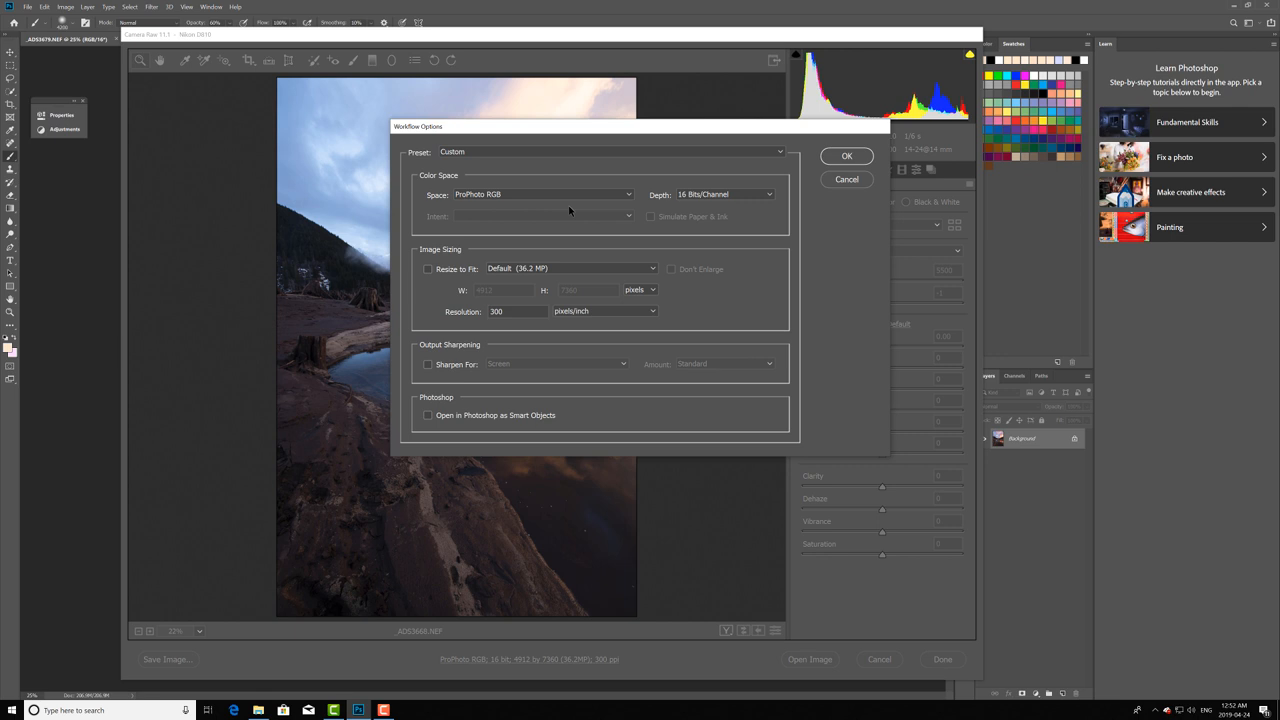
pyautogui.click(846, 156)
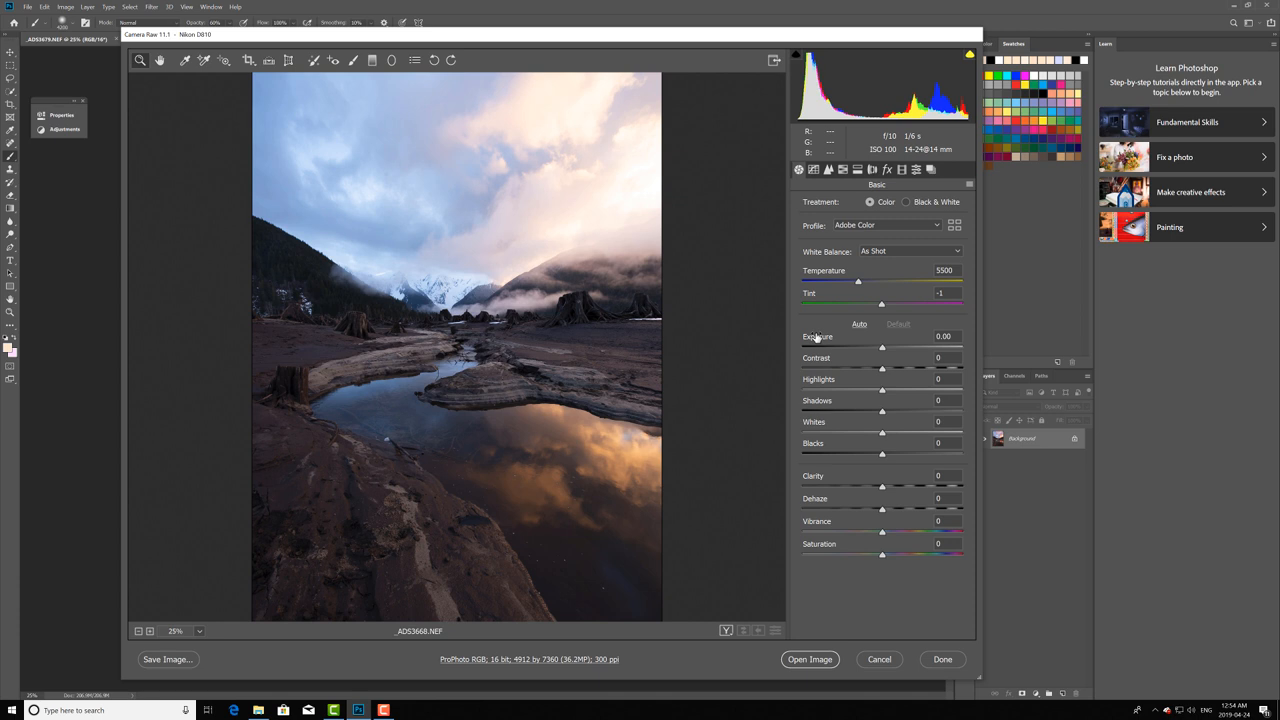